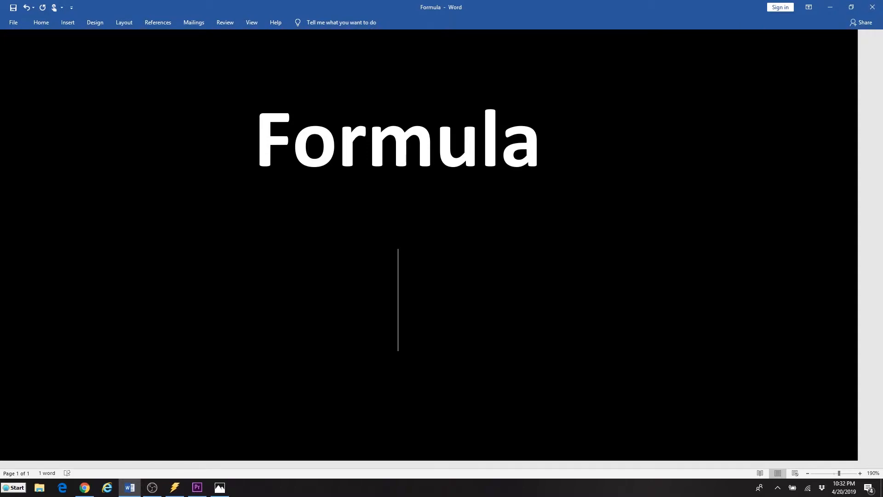
- Write the horsepower formula 'Rpm X Torque/5252' in the Word document below the heading
text(Rpm)
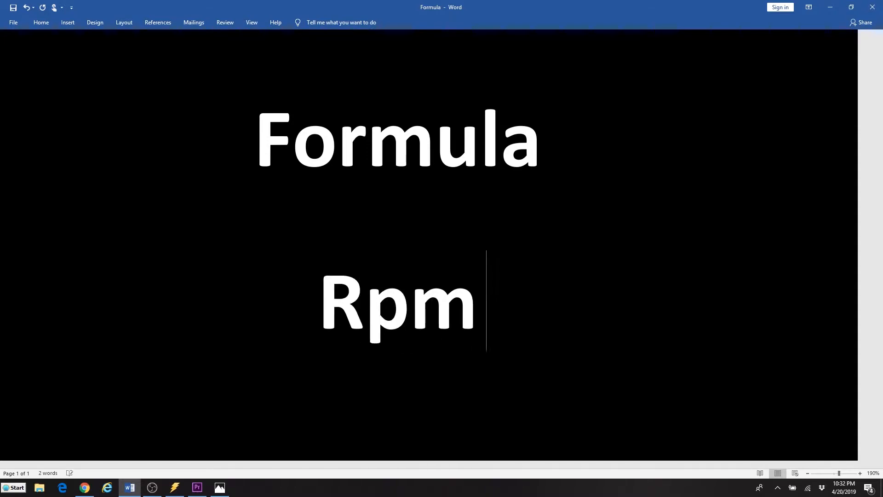
text(X)
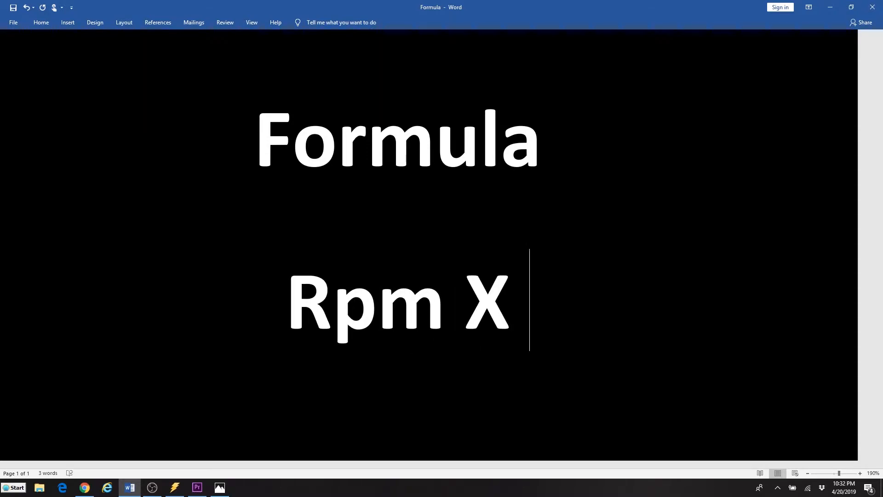
text(Tor)
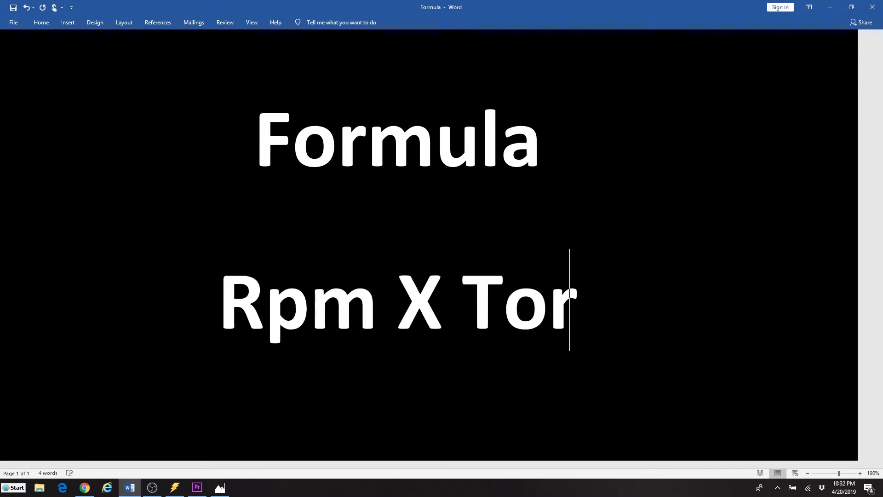
text(que)
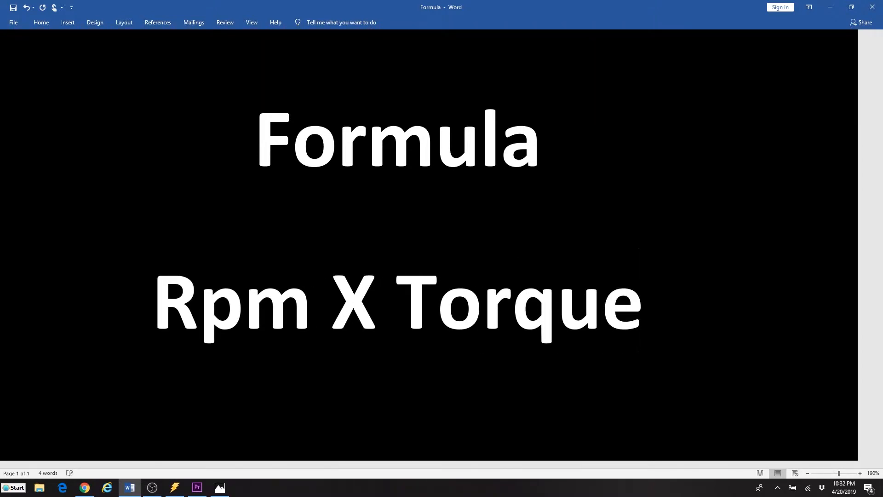
text(/)
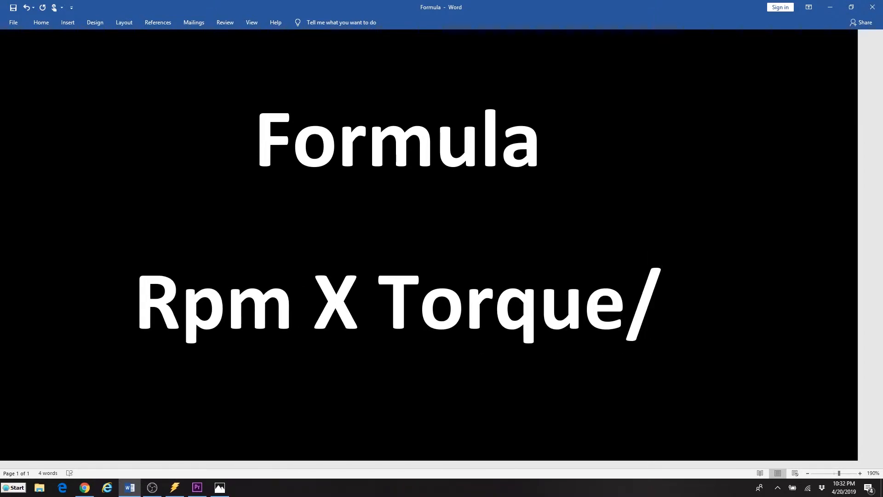
text(5252)
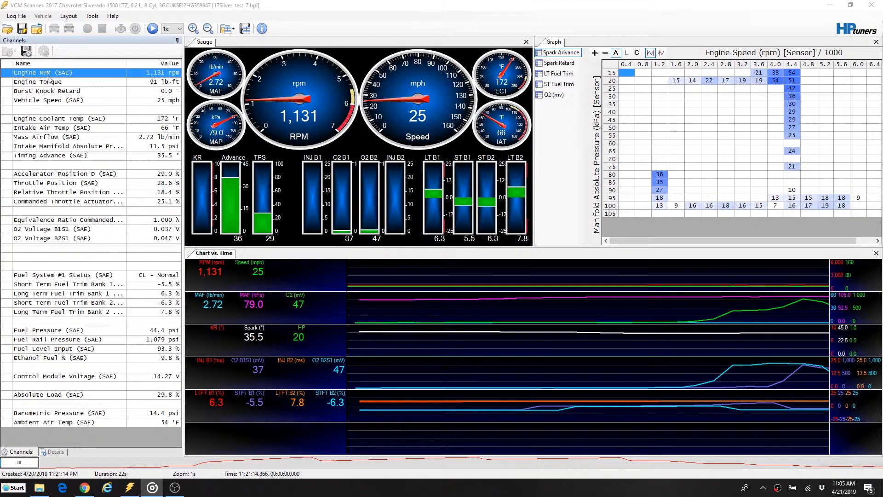
- Select the Engine Torque and Engine RPM channels so the chart plots the full logged run
click(38, 81)
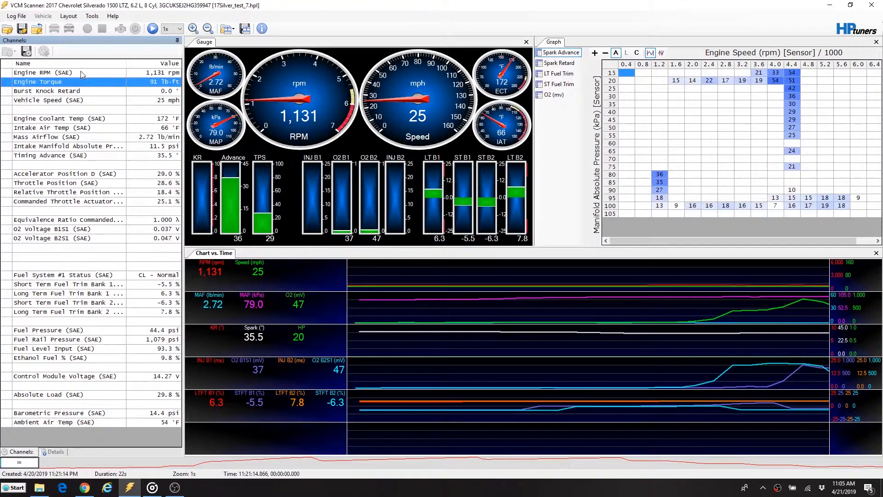
click(42, 72)
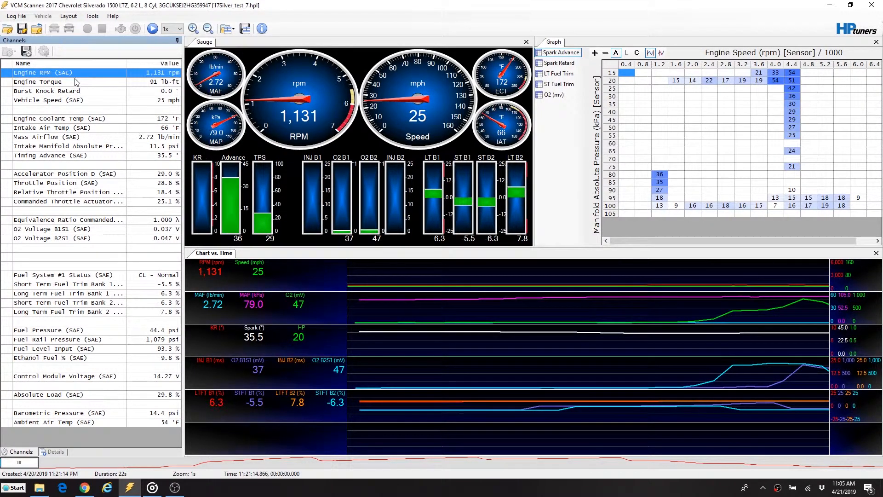
click(37, 81)
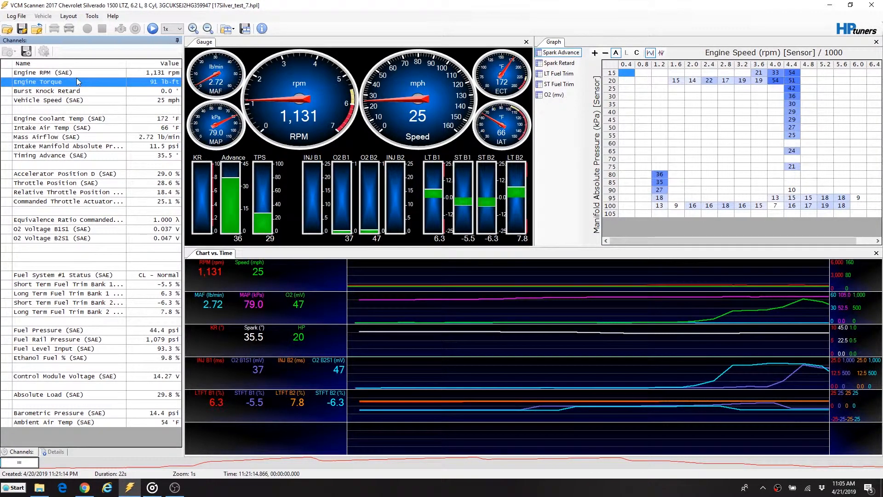
click(40, 72)
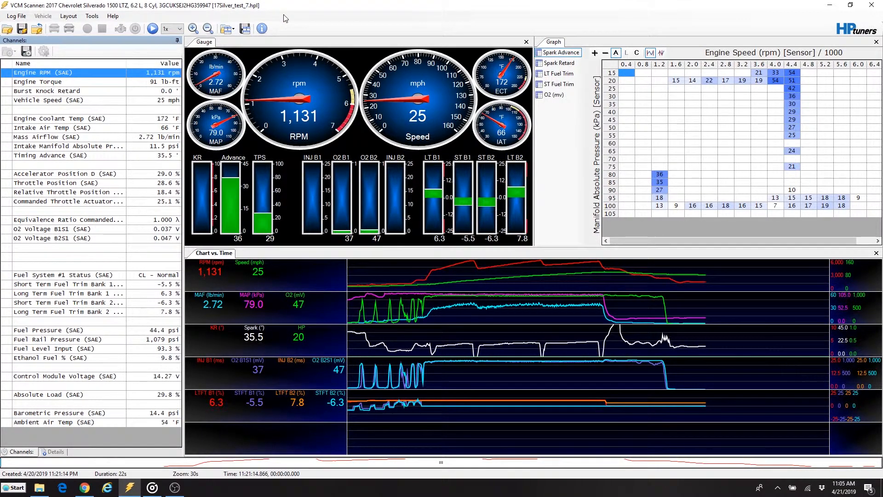
- Launch the Math Parameters Manager from the Tools menu
click(92, 16)
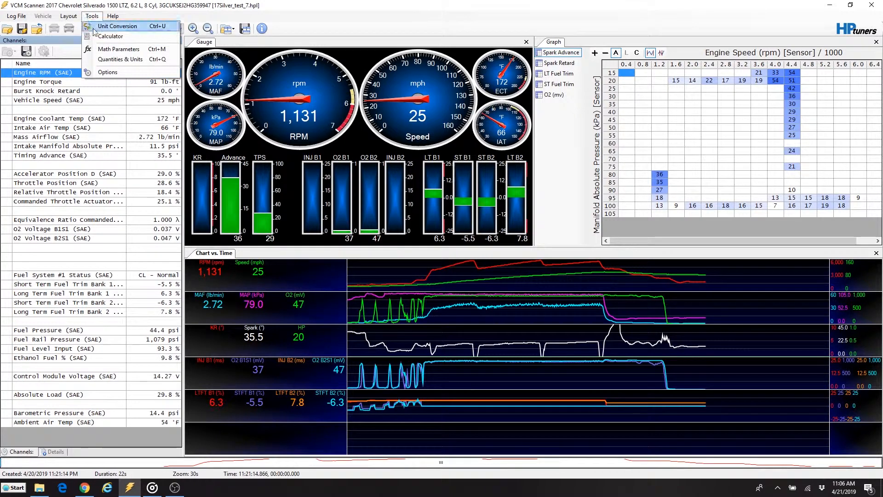
click(118, 49)
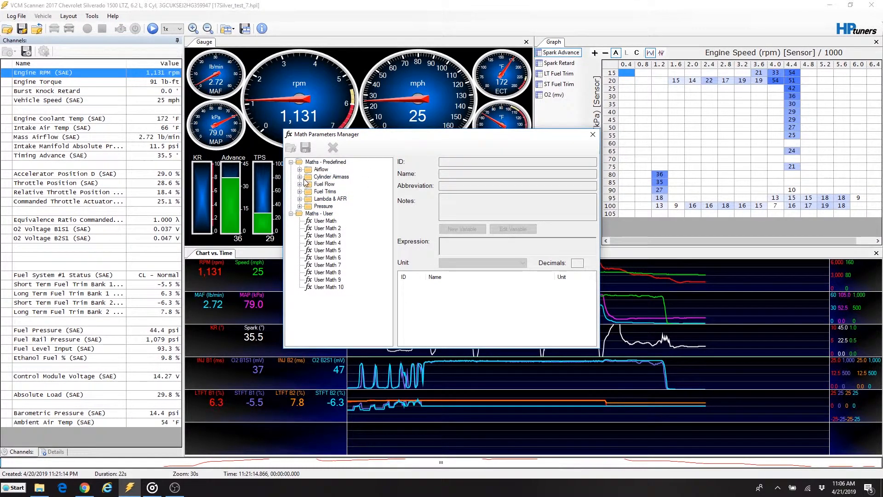
- Browse the Fuel Flow, Fuel Trims and Lambda & AFR predefined maths categories
click(301, 184)
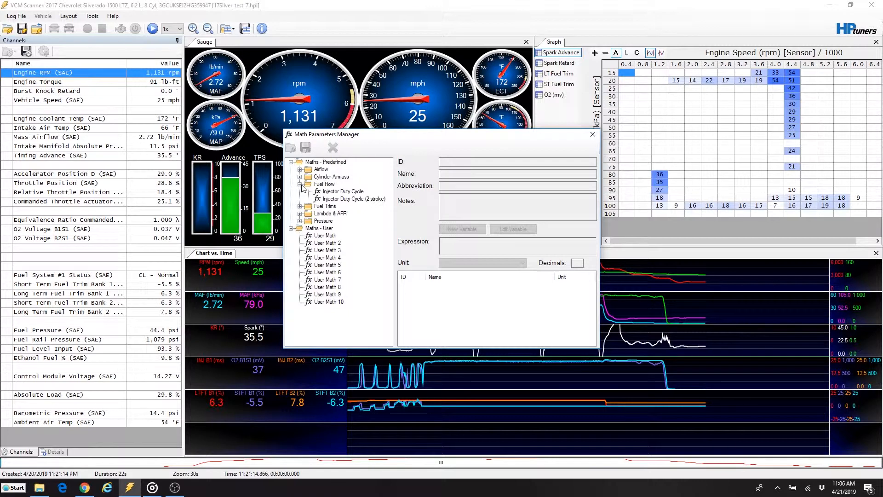
click(300, 184)
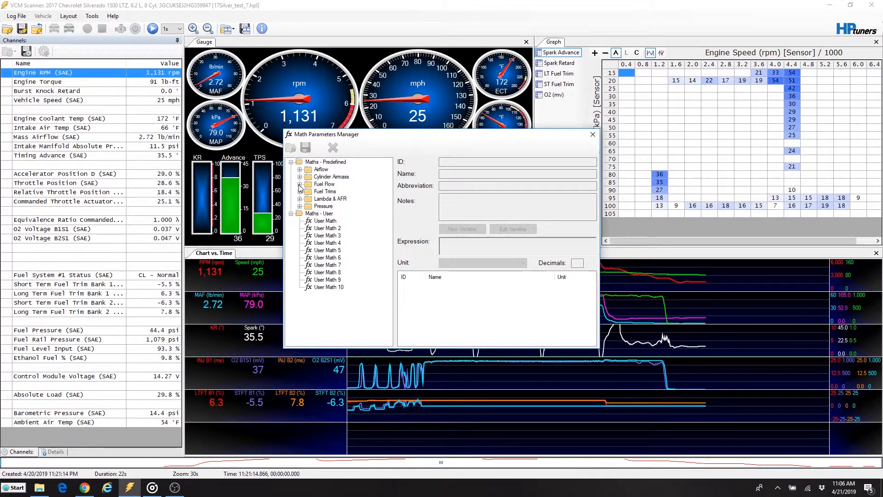
click(301, 184)
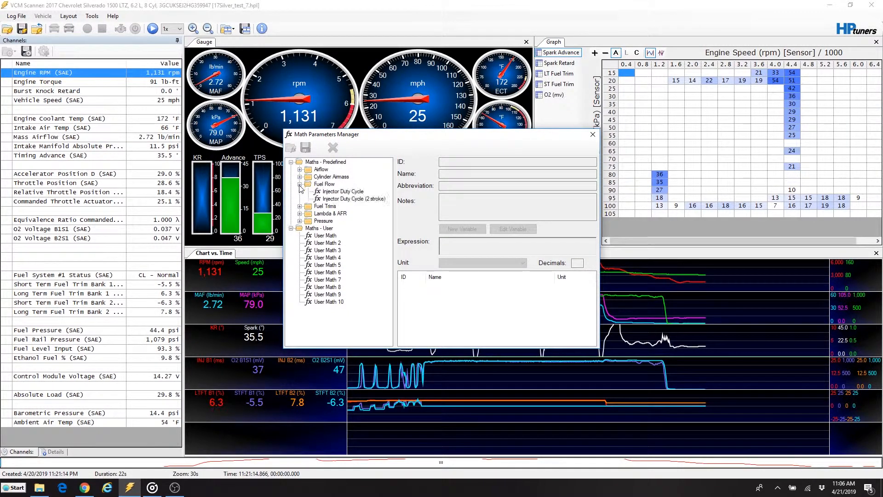
click(300, 191)
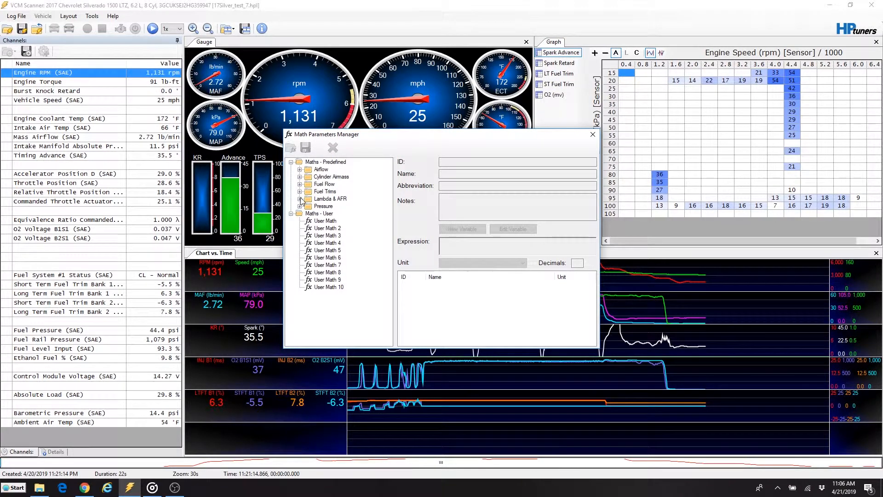
click(300, 190)
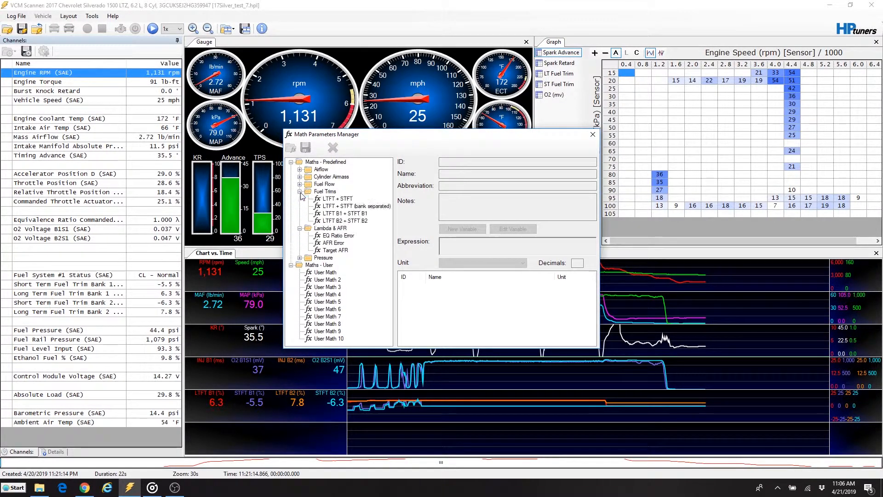
click(301, 191)
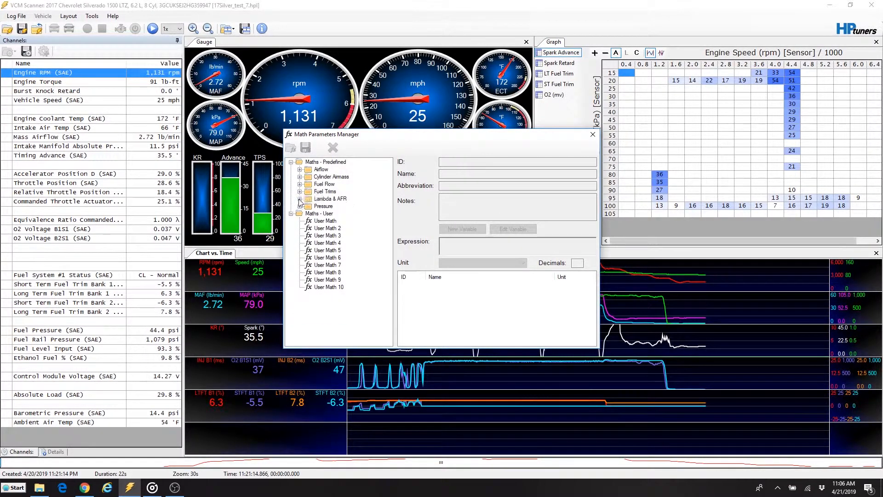
- Load the first User Math entry for editing, its expression still empty
click(321, 169)
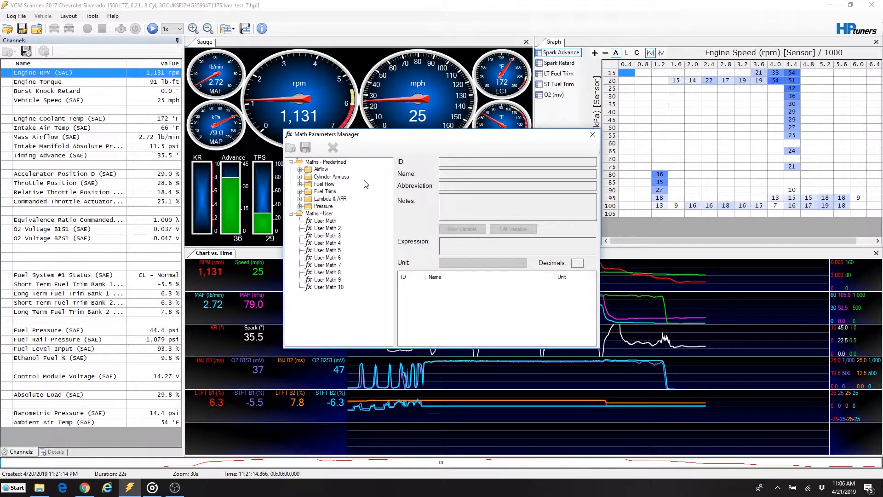
mouse_move(348, 222)
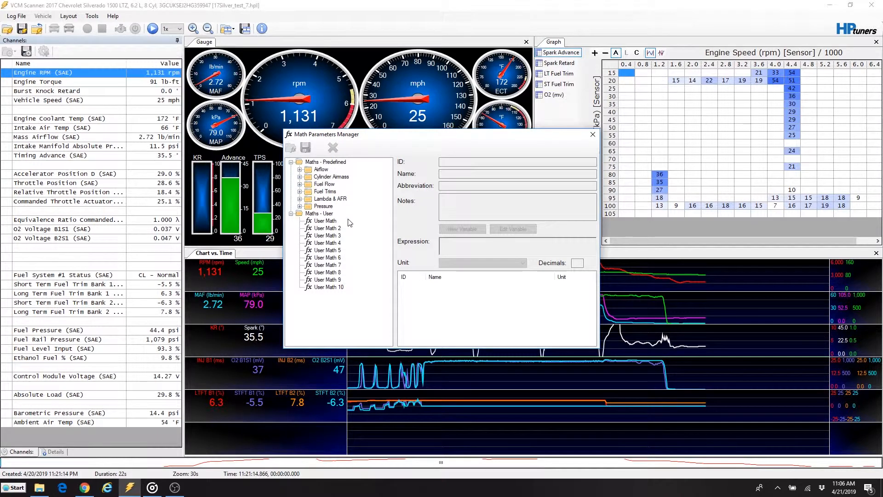
click(325, 220)
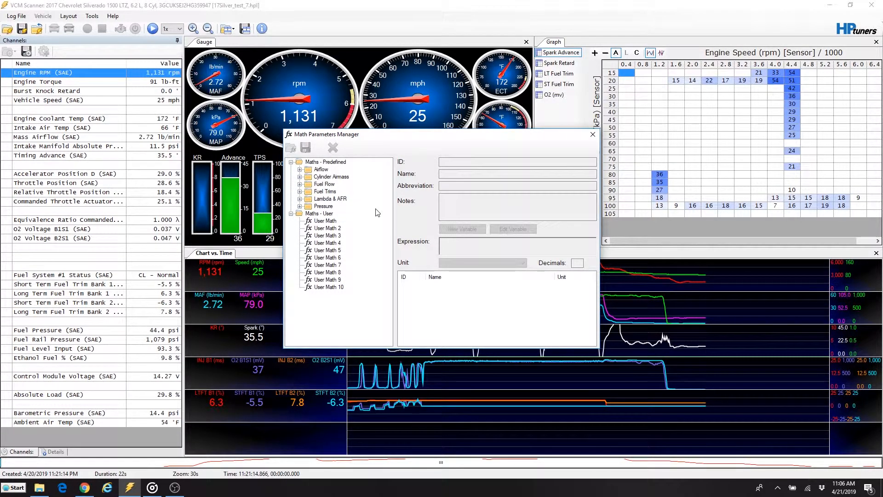
click(325, 220)
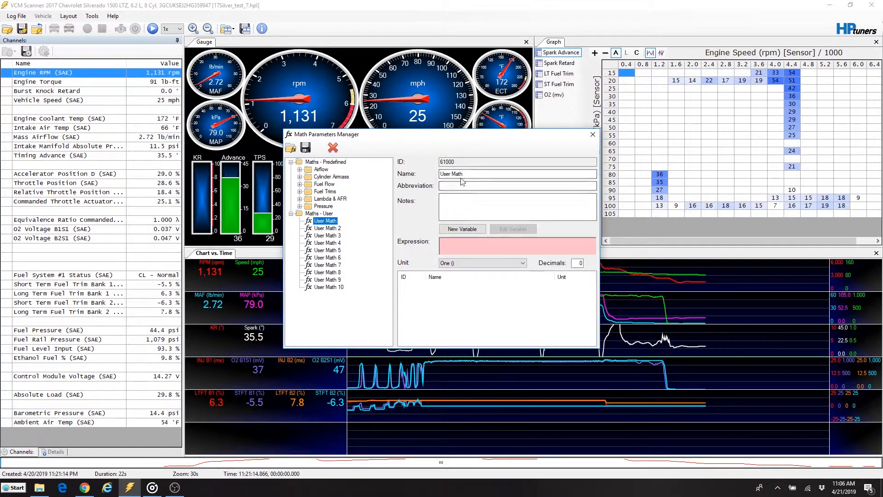
- Name the first user math parameter 'Horsepower' with abbreviation 'HP'
click(515, 186)
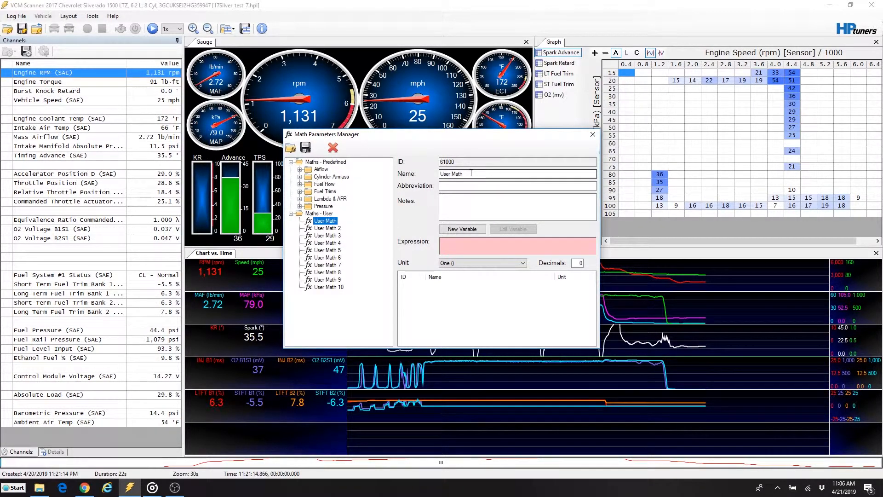
text(H)
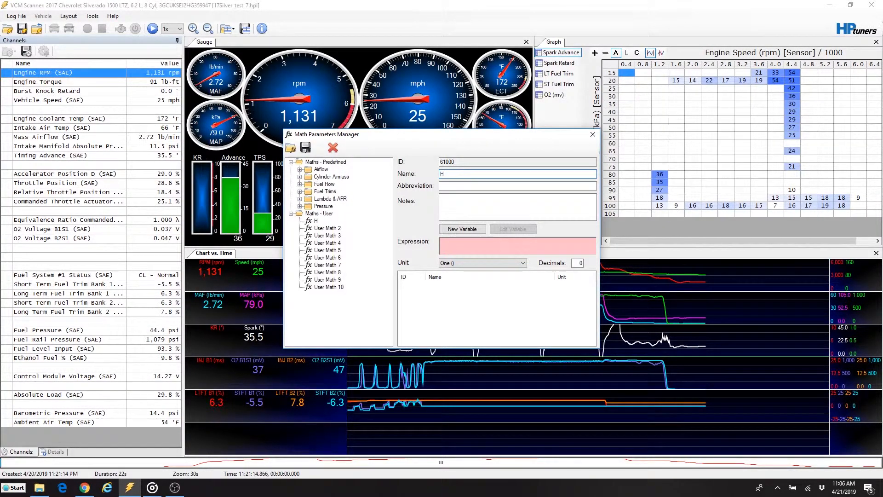
text(orsepower)
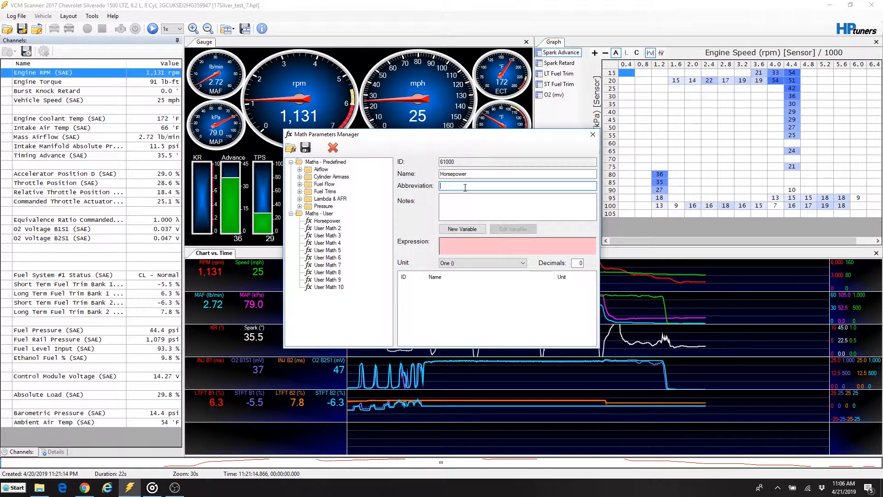
text(H)
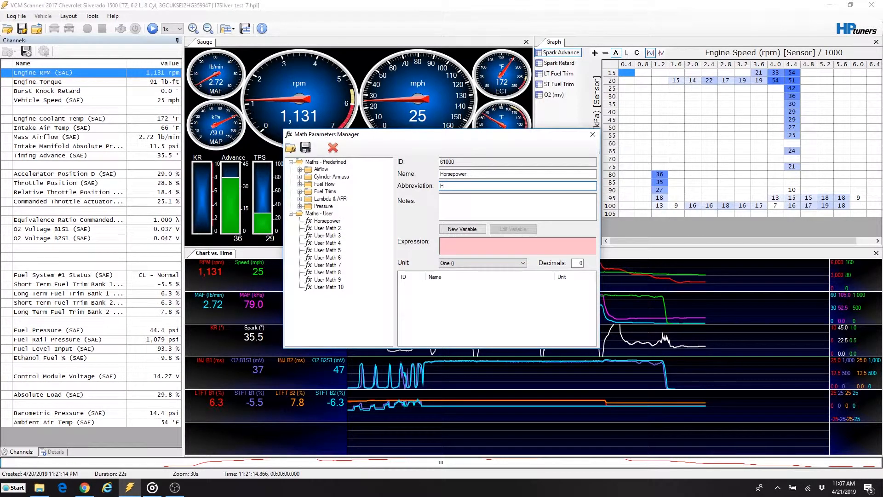
text(P)
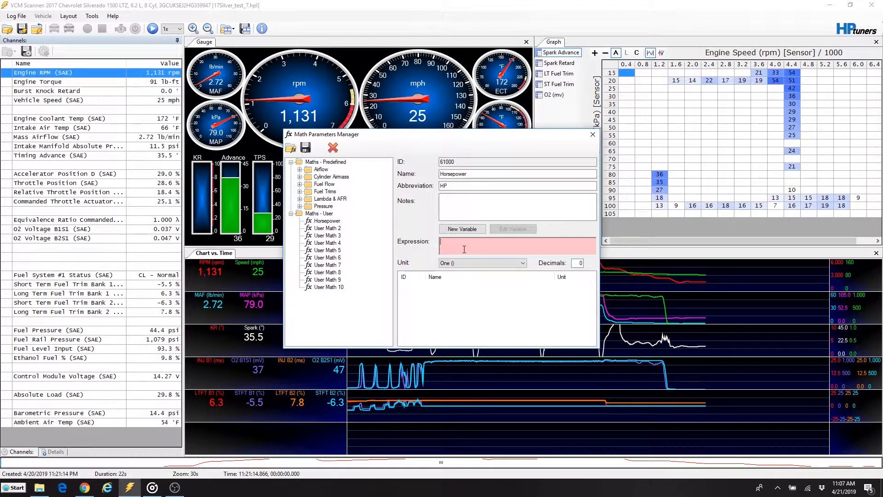
- Add Engine RPM (SAE) as a Generic Sensor variable, inserting Engine Speed [Sensor] into the expression
click(461, 229)
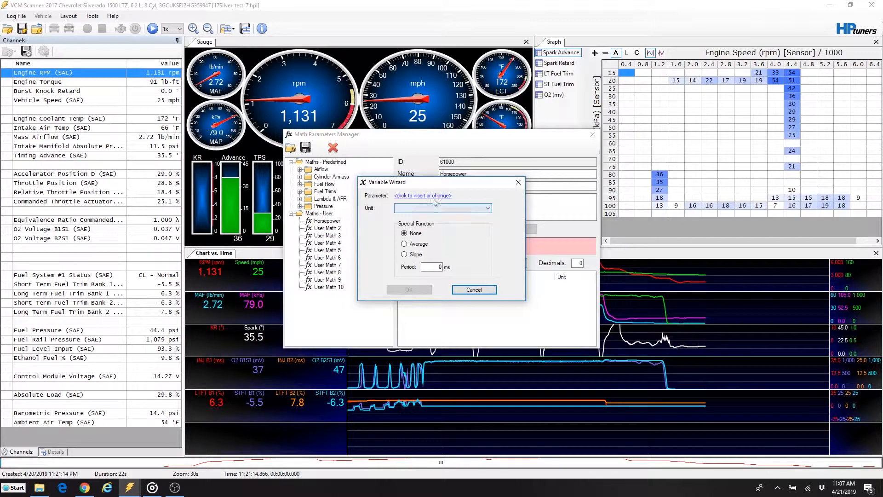
click(421, 195)
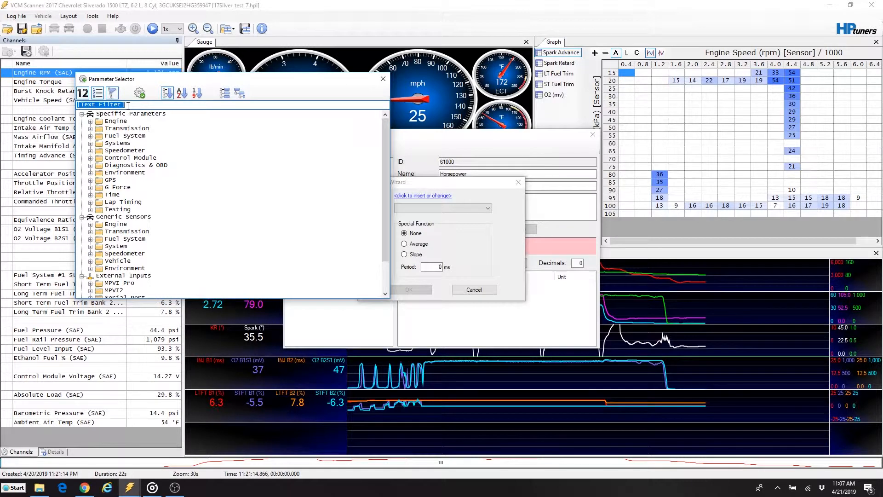
text(RPM)
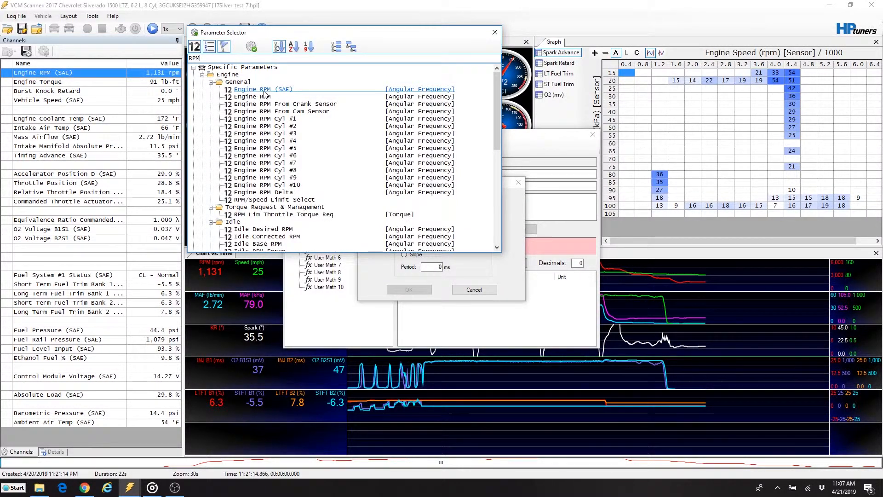
double_click(262, 89)
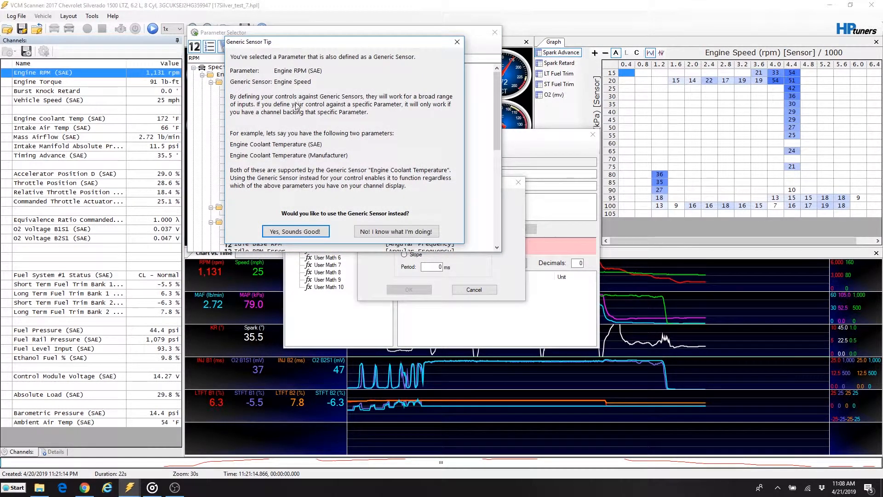
mouse_move(333, 93)
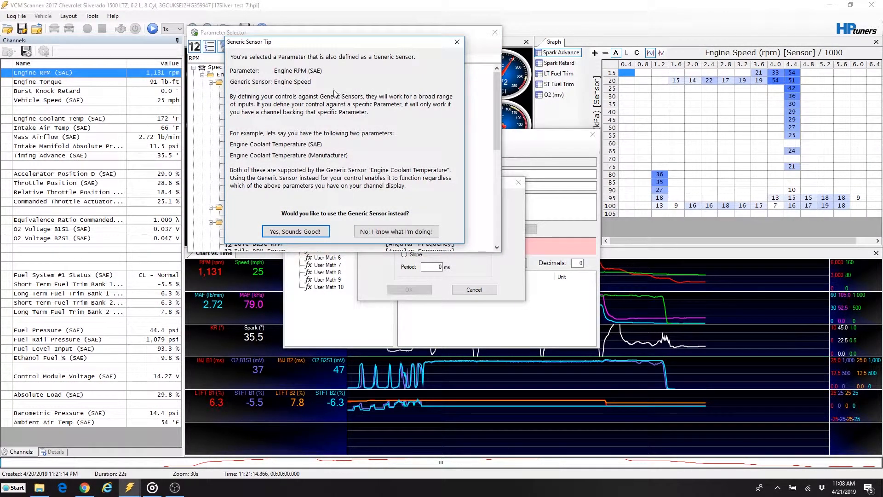
mouse_move(359, 142)
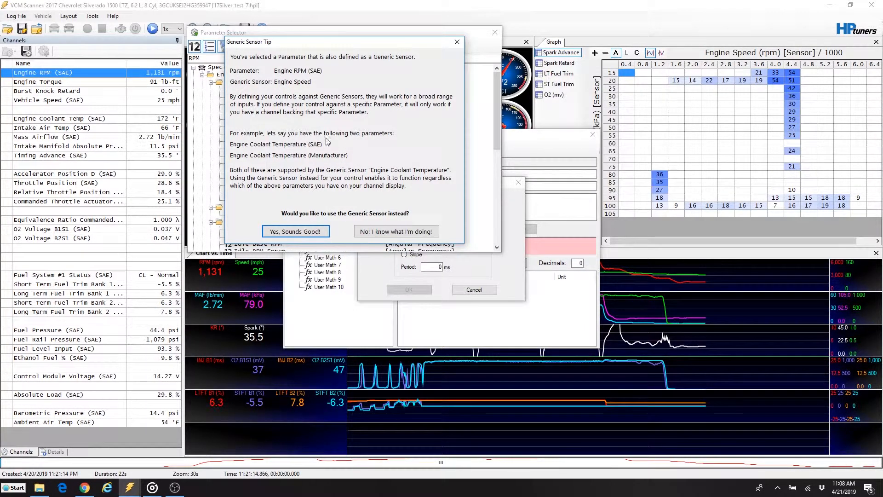
mouse_move(317, 141)
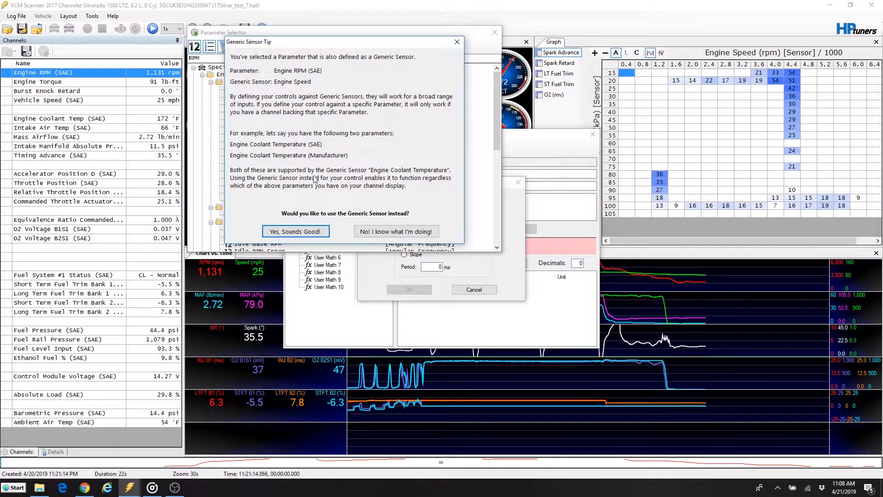
mouse_move(326, 145)
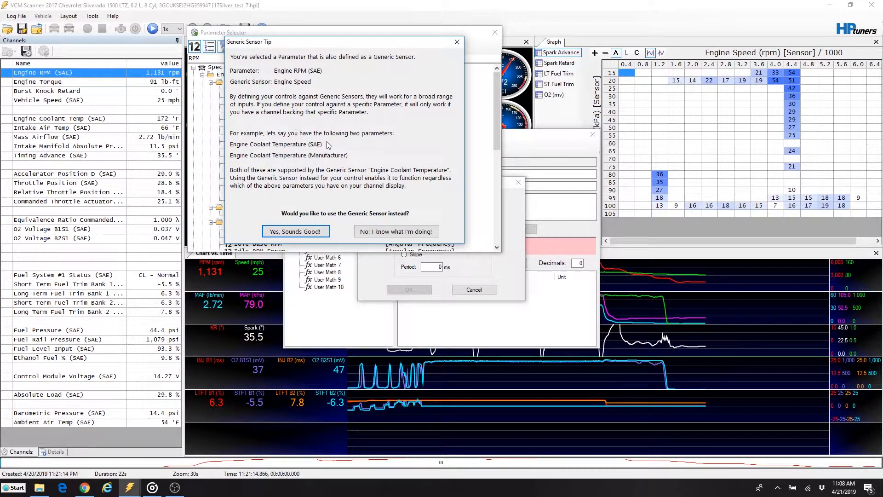
mouse_move(296, 231)
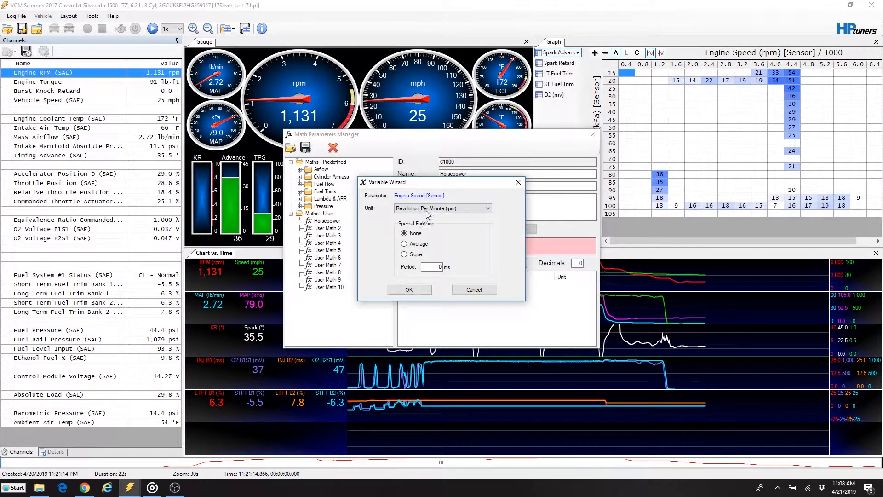
click(408, 289)
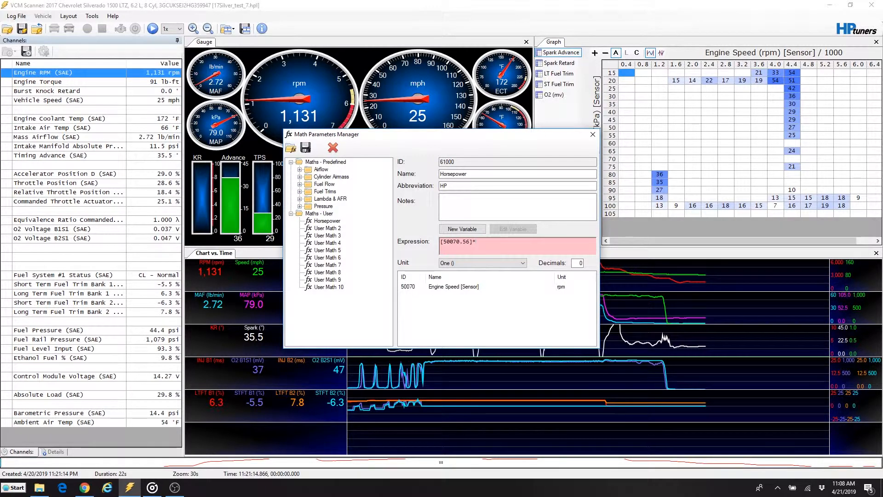
mouse_move(462, 229)
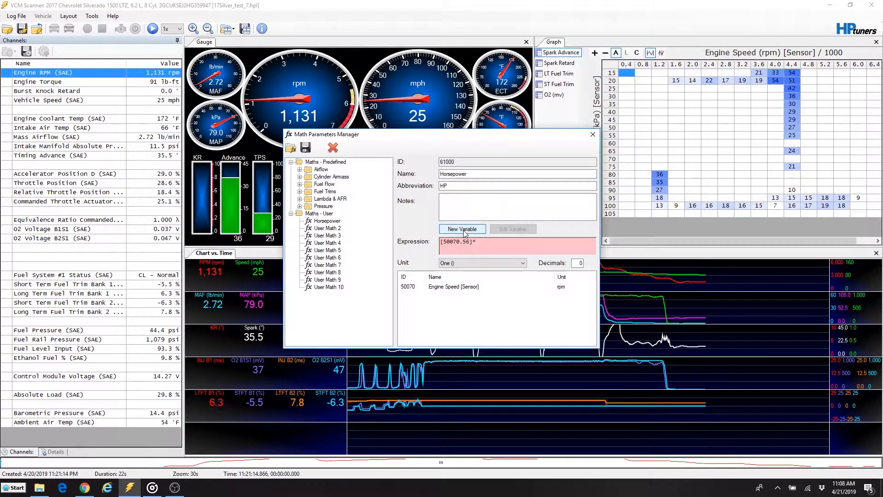
- Start adding a second variable after the multiply sign in the Horsepower expression
click(462, 229)
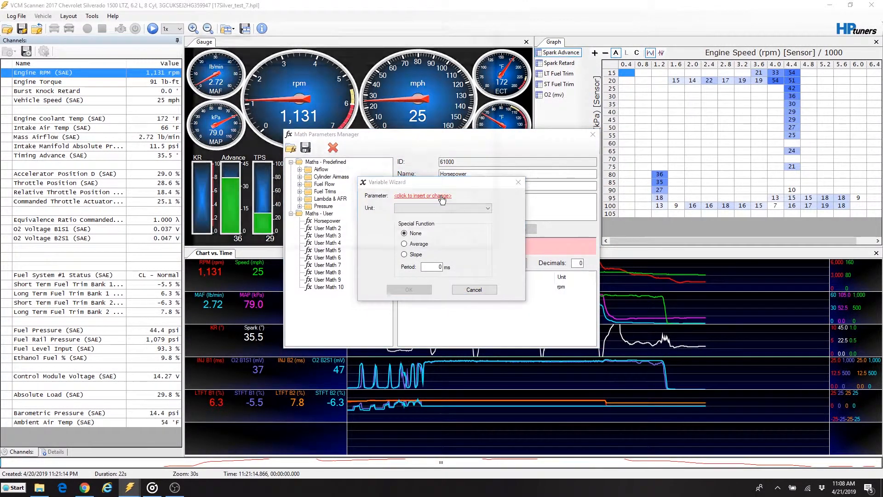
- Choose Engine Torque [Sensor] in lb·ft as the second variable, giving '[50070.56]*[50108.127]'
click(423, 195)
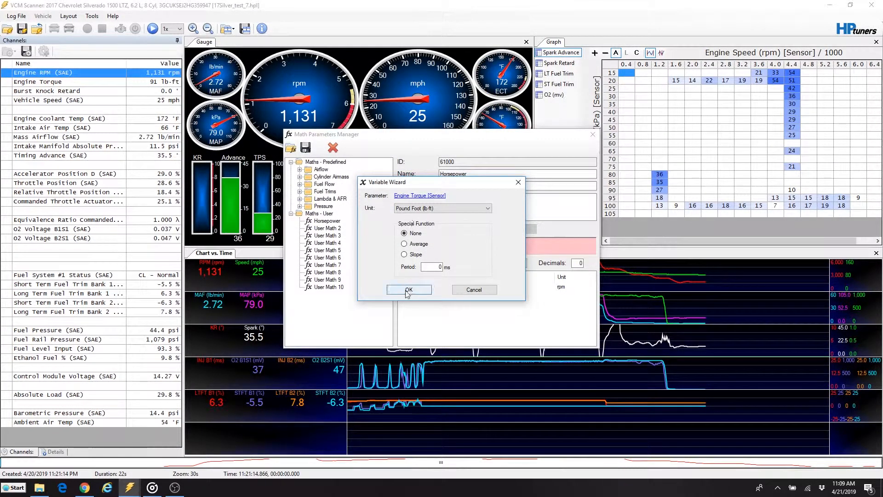
click(409, 289)
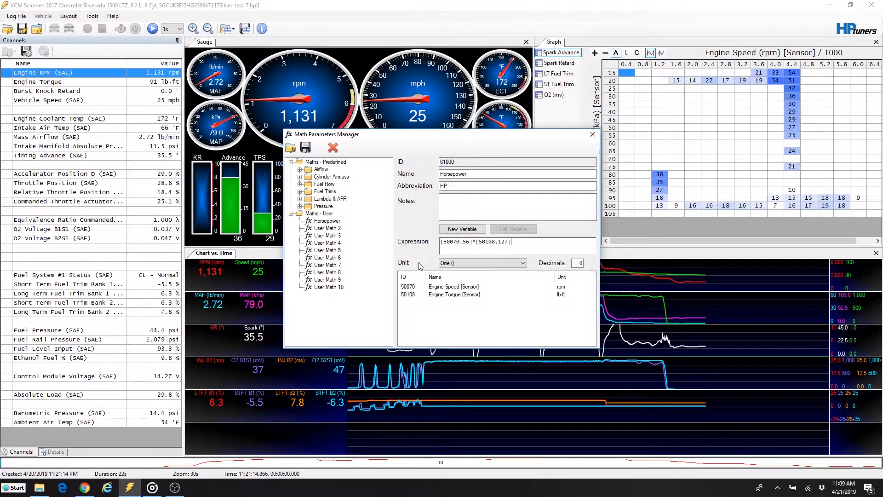
- Append '/5252' so the Horsepower expression reads '[50070.56]*[50108.127]/5252'
text(/)
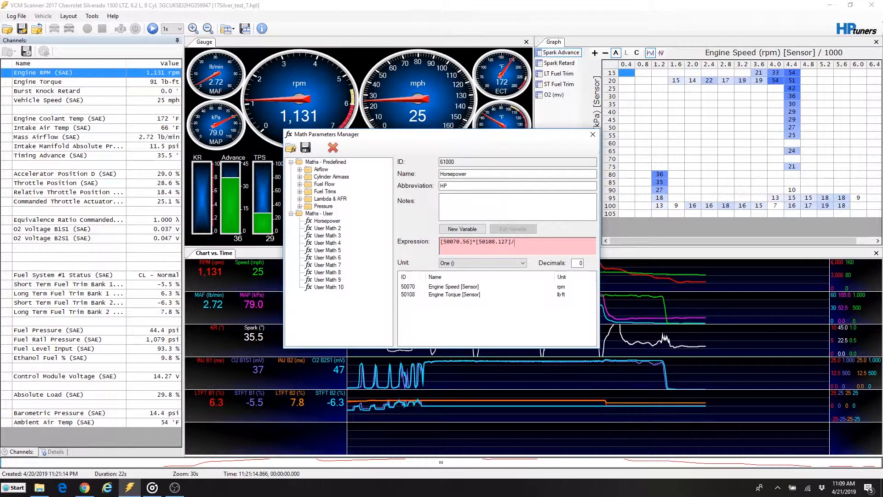
text(5252)
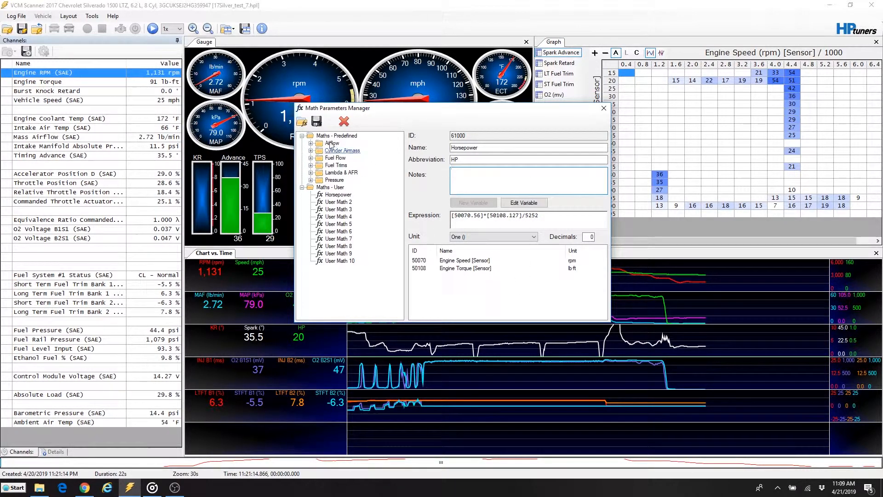
mouse_move(316, 121)
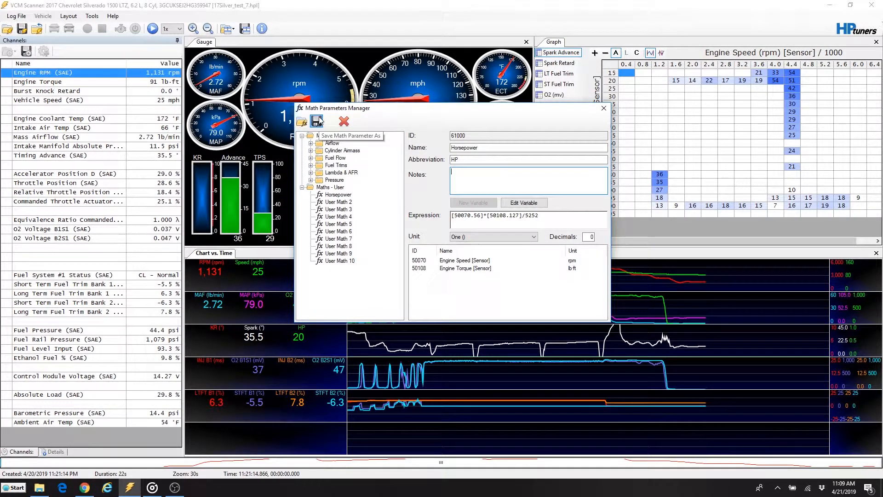
- Start Save Math Parameter As, cancel it, and close the Math Parameters Manager
click(316, 121)
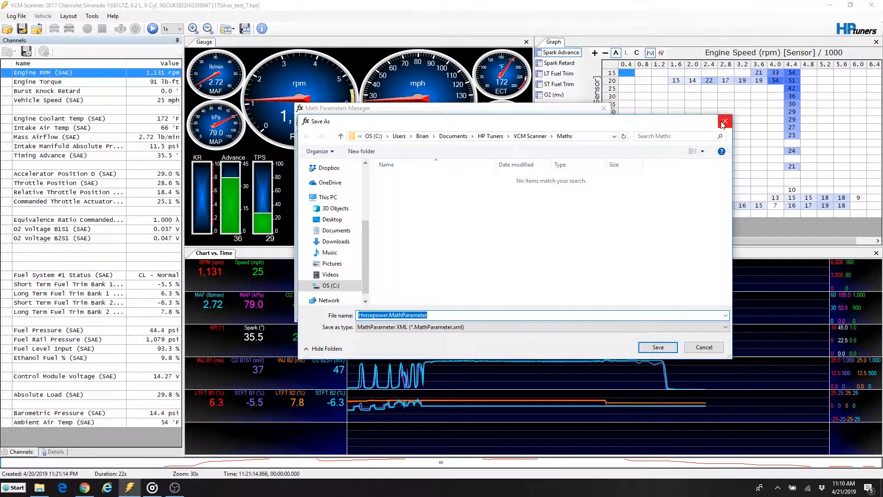
click(725, 123)
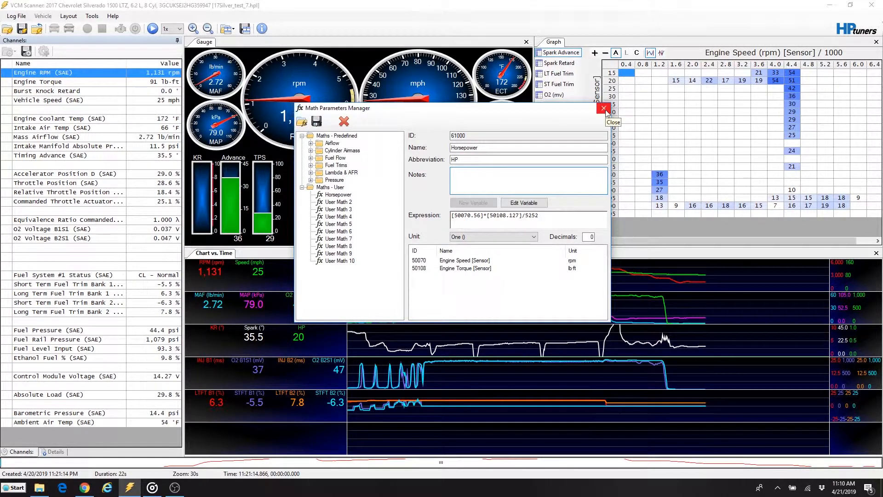
click(604, 108)
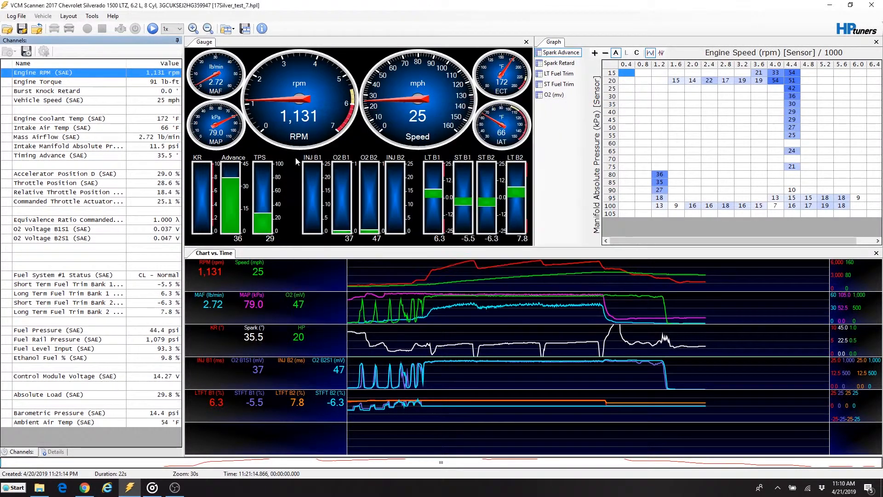
mouse_move(282, 101)
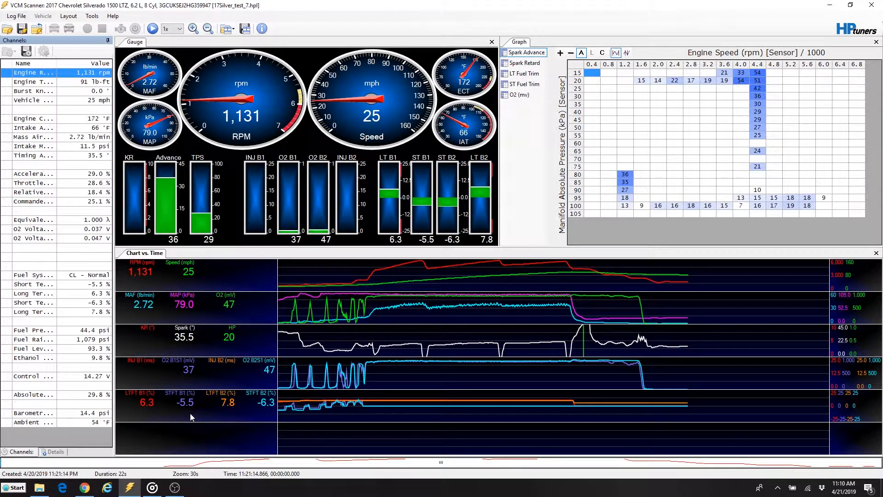
- Bring up the Chart Display Layout Editor from the chart's menu and select Group 6
right_click(191, 417)
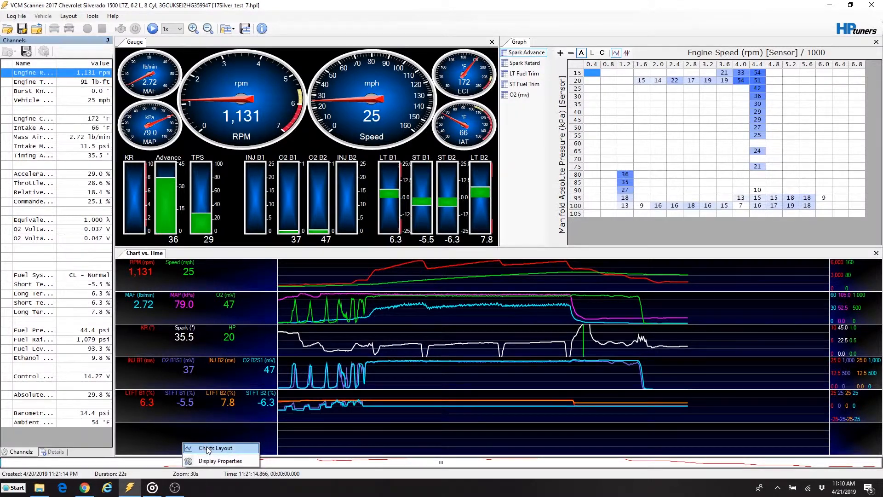
click(213, 447)
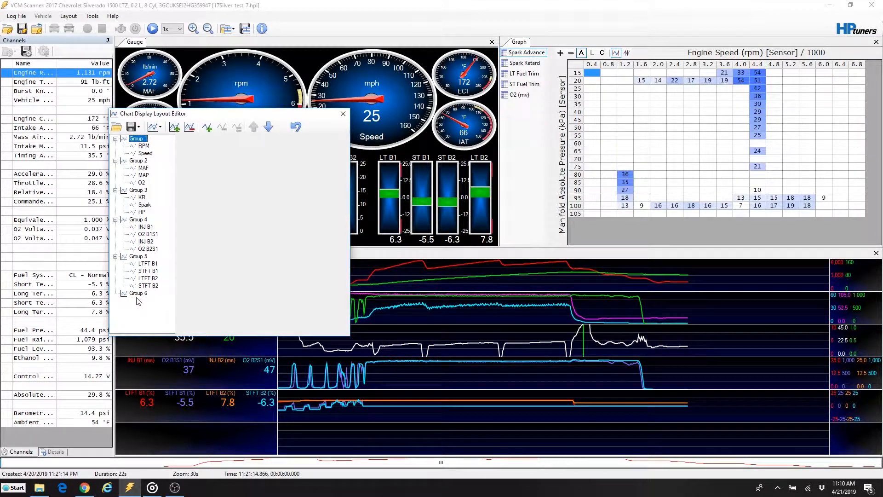
click(138, 293)
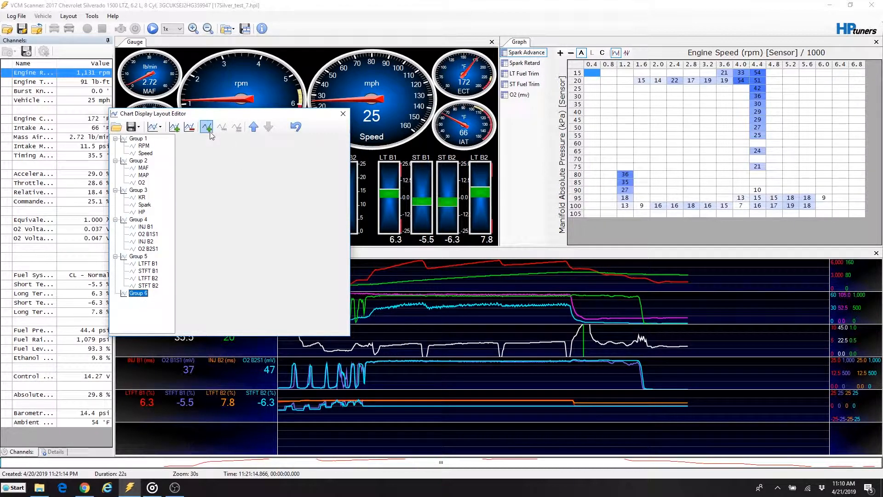
mouse_move(206, 127)
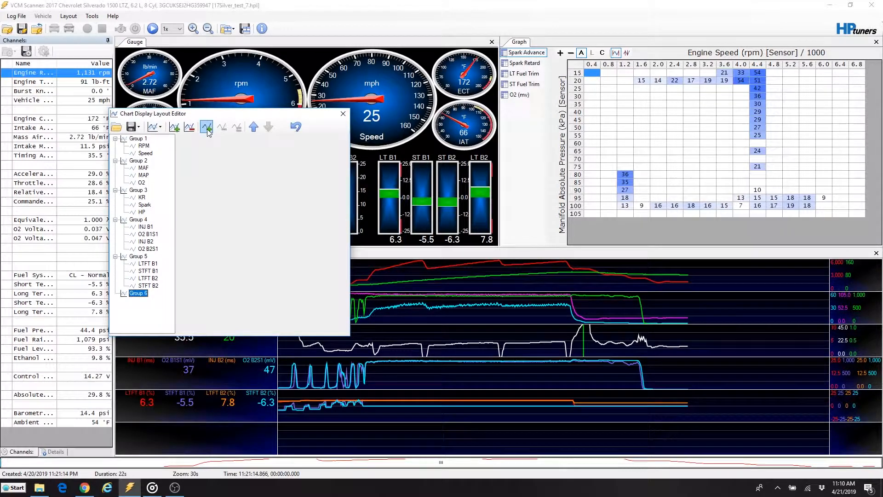
mouse_move(206, 126)
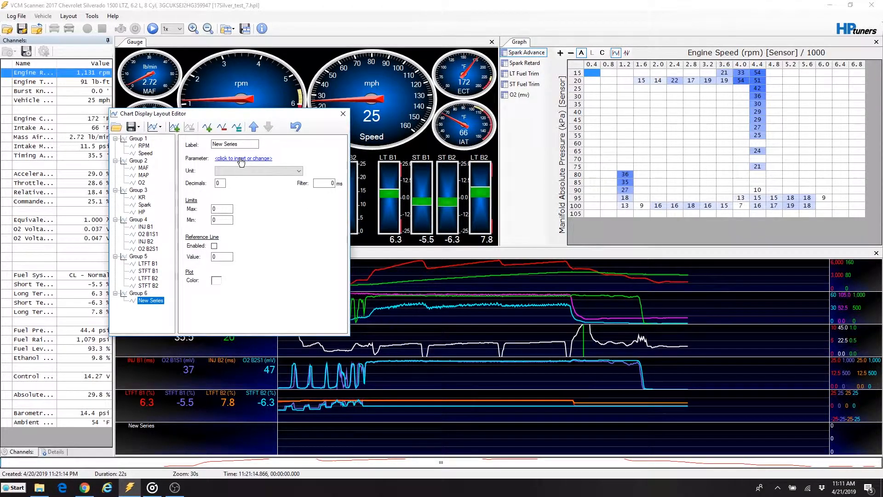
- Filter the Parameter Selector for 'hors' to assign the Horsepower user math parameter to the new series
click(243, 158)
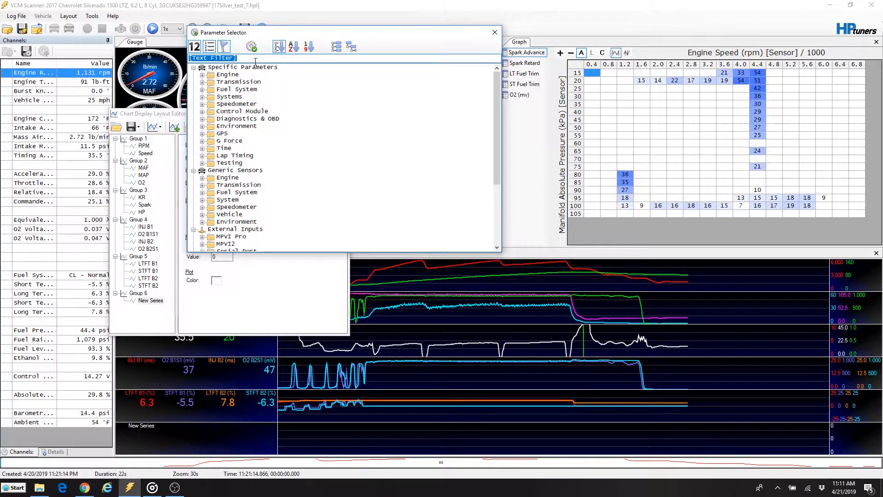
text(h)
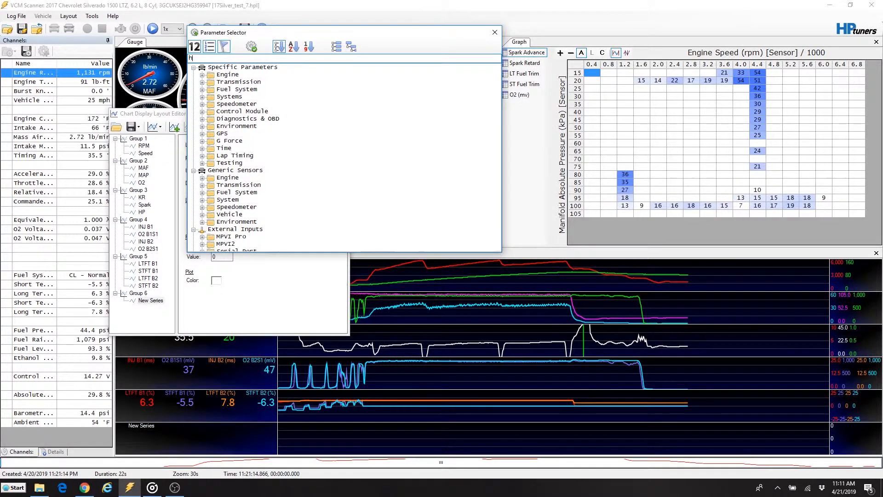
text(or)
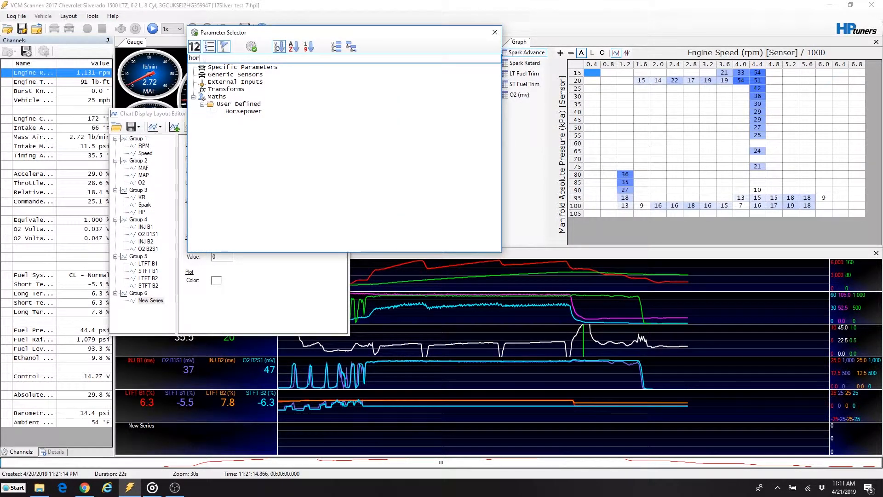
text(s)
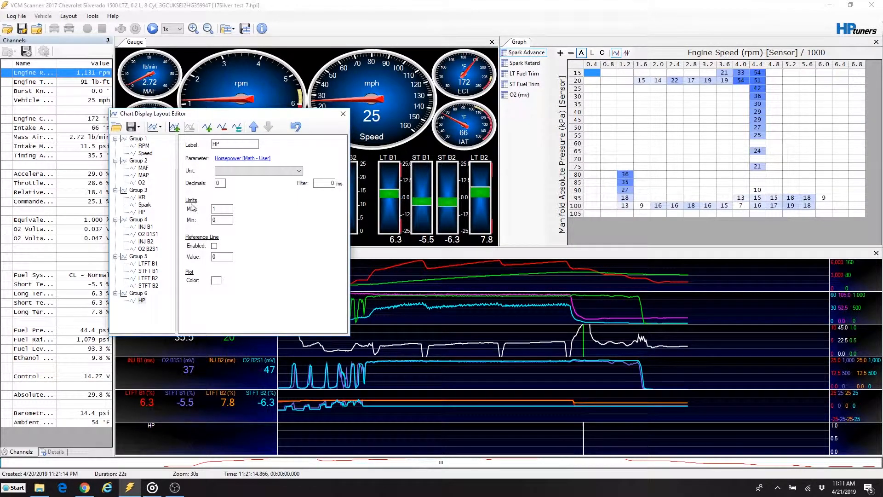
- Scale the HP series from 0 to 500 and close the Chart Display Layout Editor
click(221, 208)
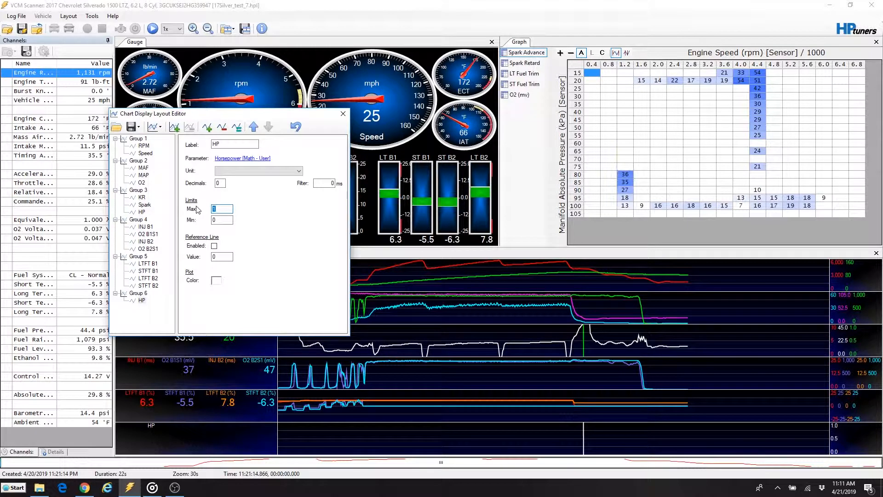
text(500)
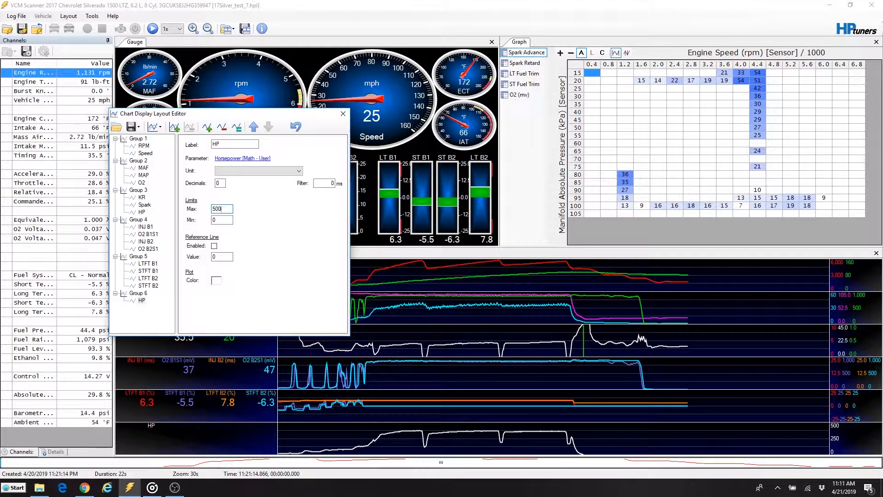
click(221, 219)
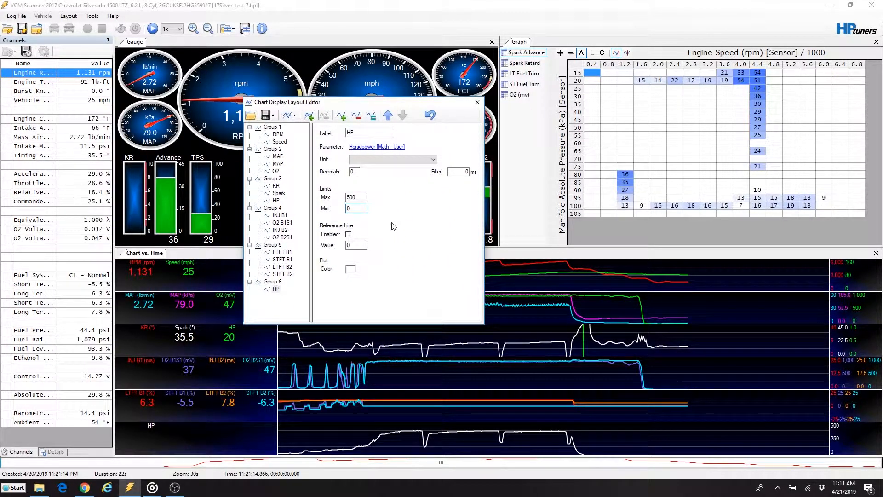
click(355, 208)
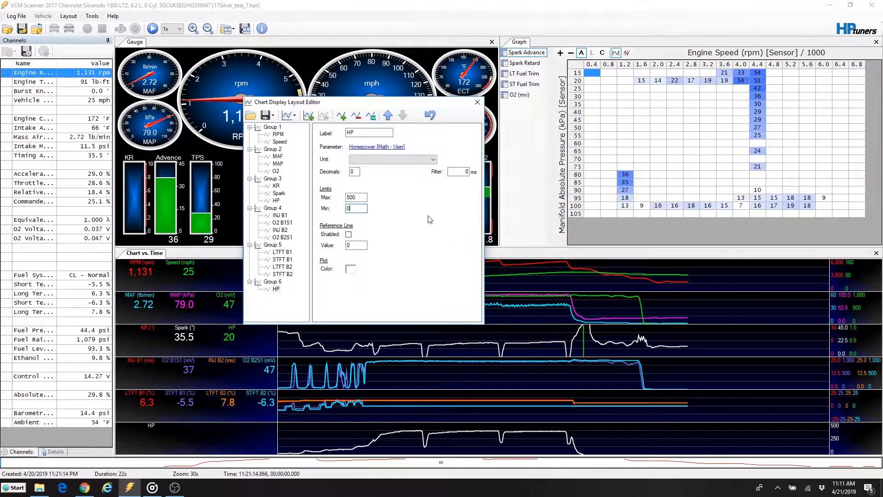
click(355, 198)
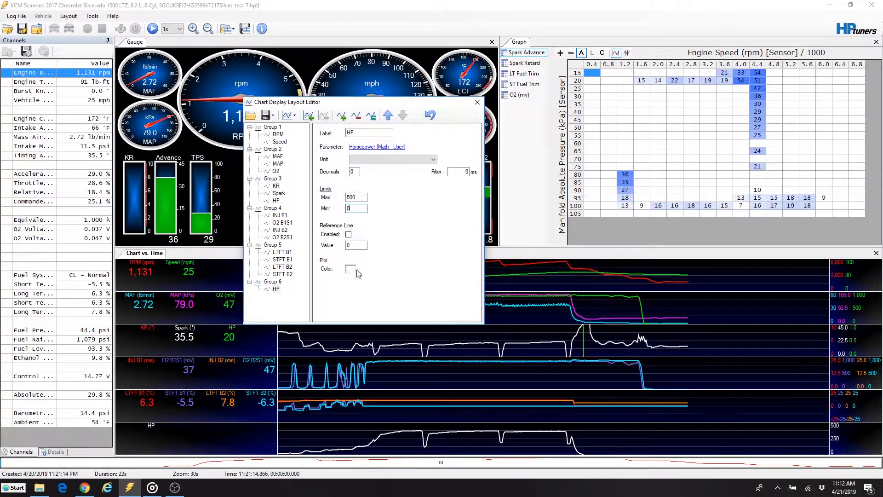
click(477, 102)
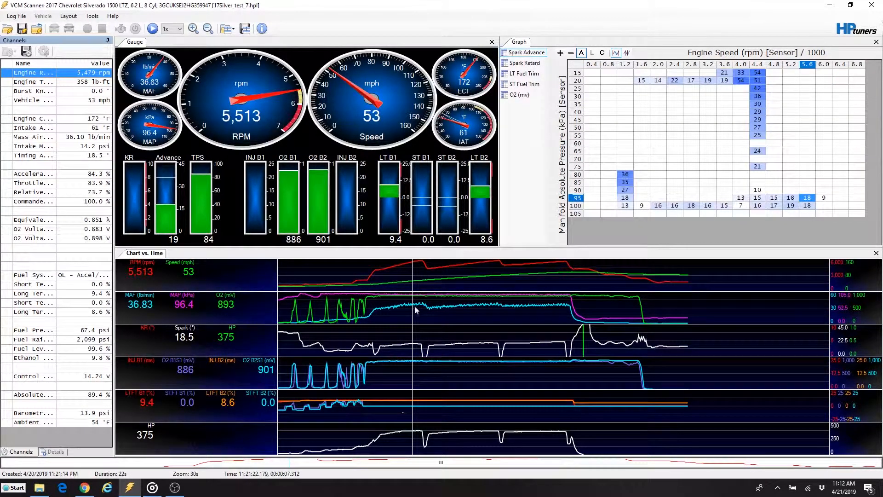
mouse_move(139, 424)
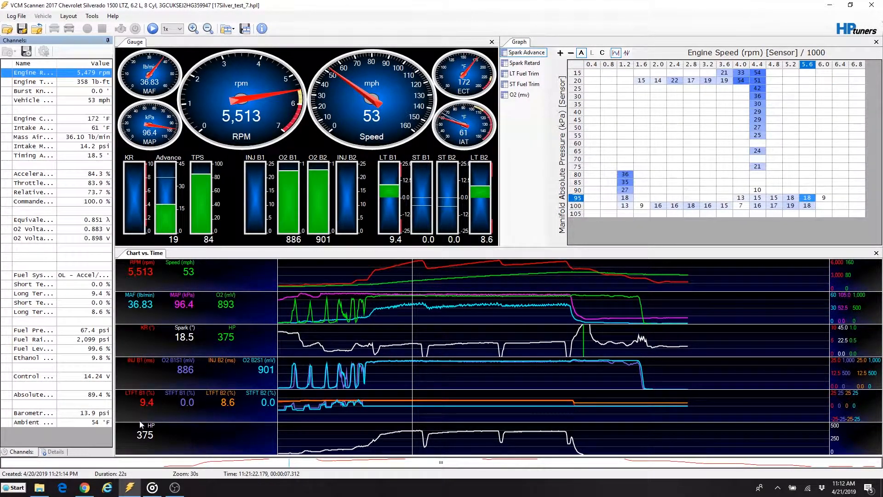